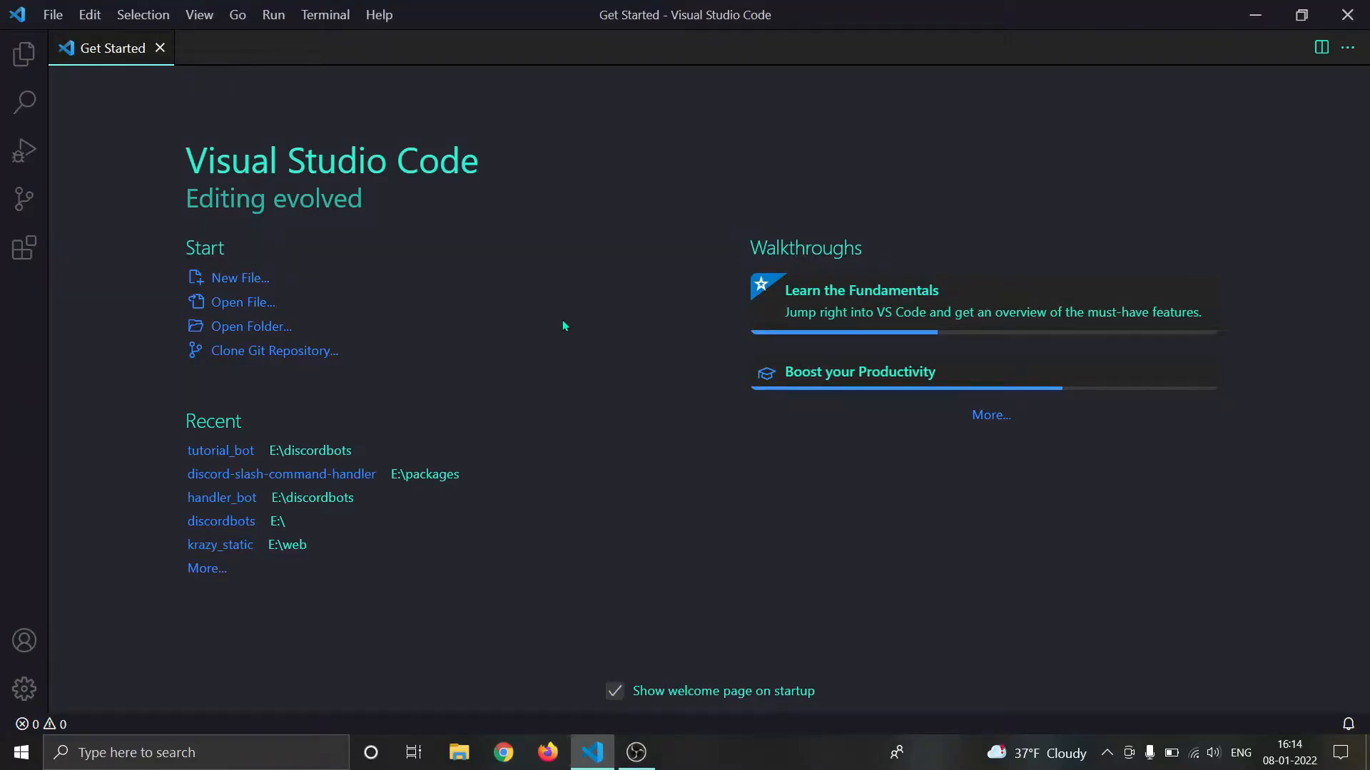
# Open E:\discordbots\test as the workspace folder, showing its rekod file.
pyautogui.click(51, 15)
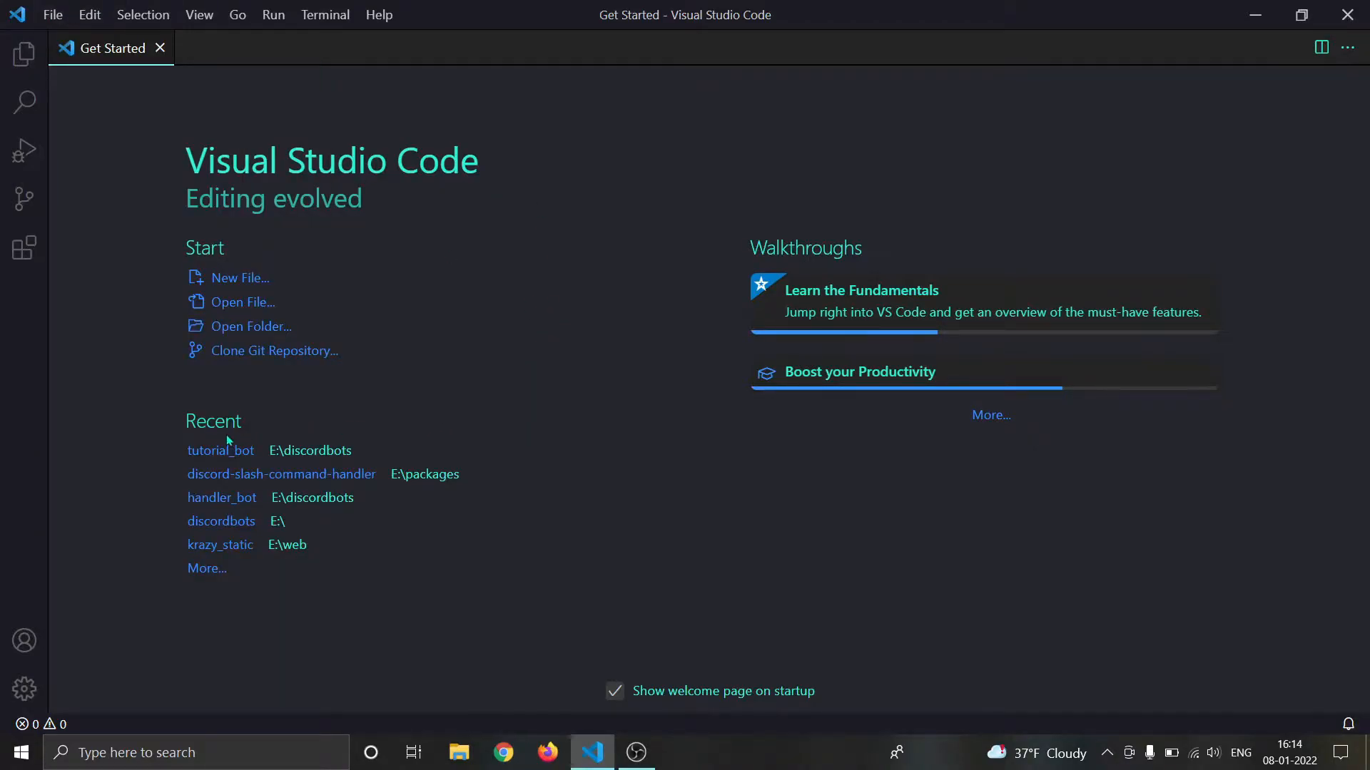
pyautogui.moveTo(569, 382)
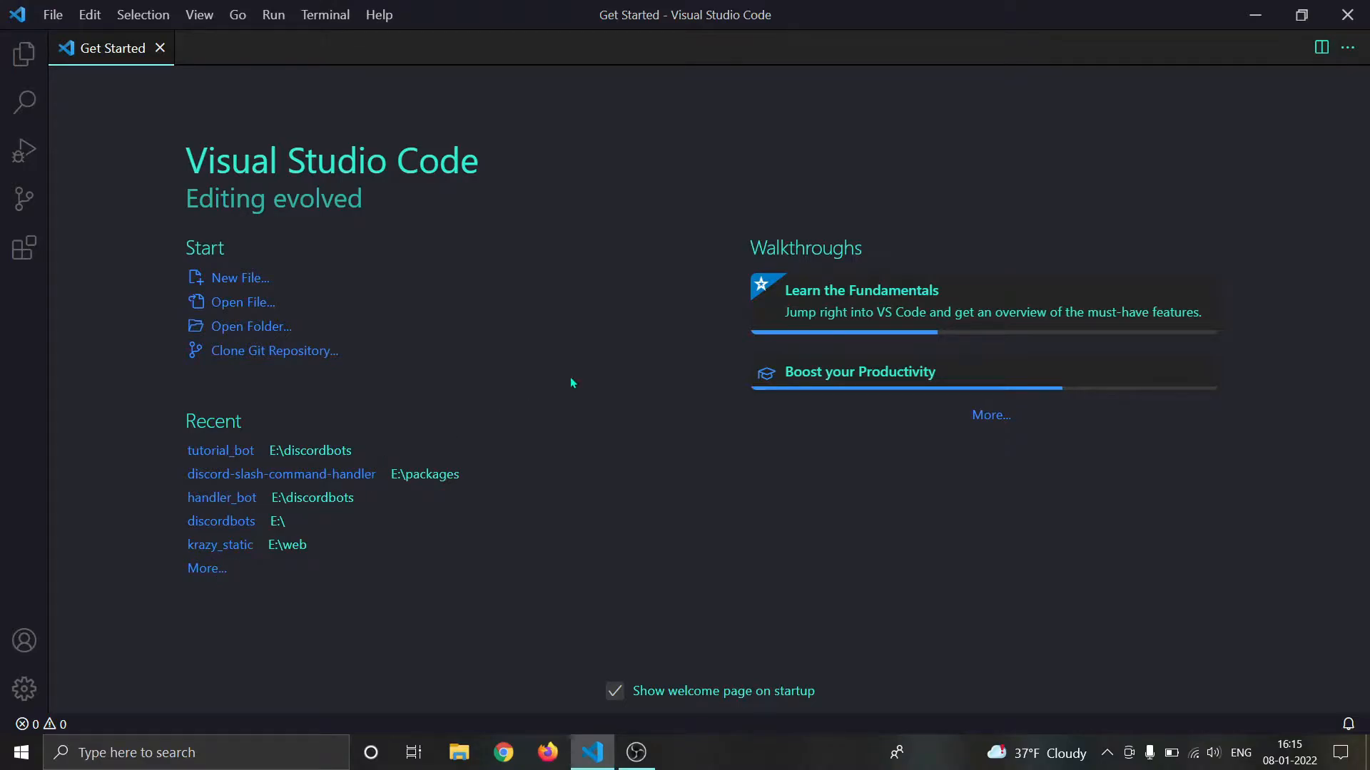
pyautogui.moveTo(1062, 505)
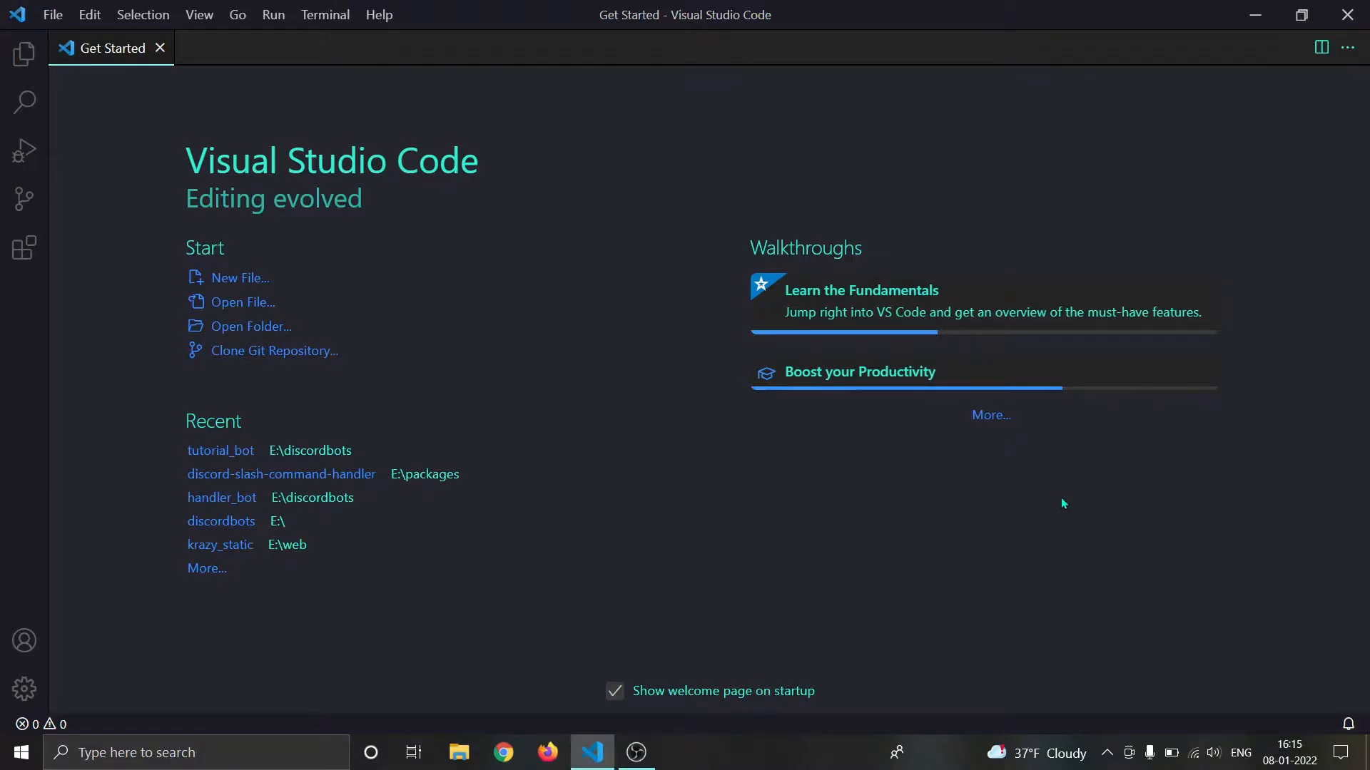
pyautogui.click(251, 326)
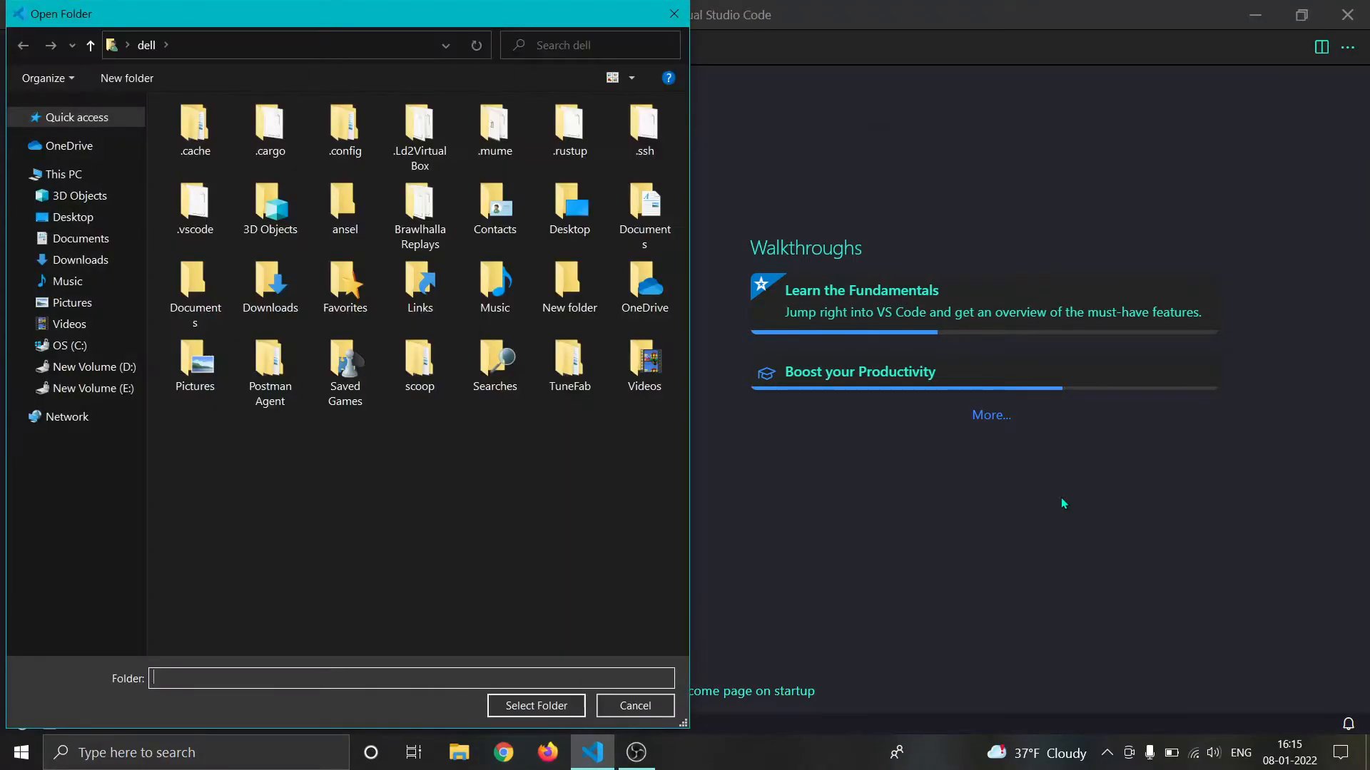
pyautogui.click(79, 388)
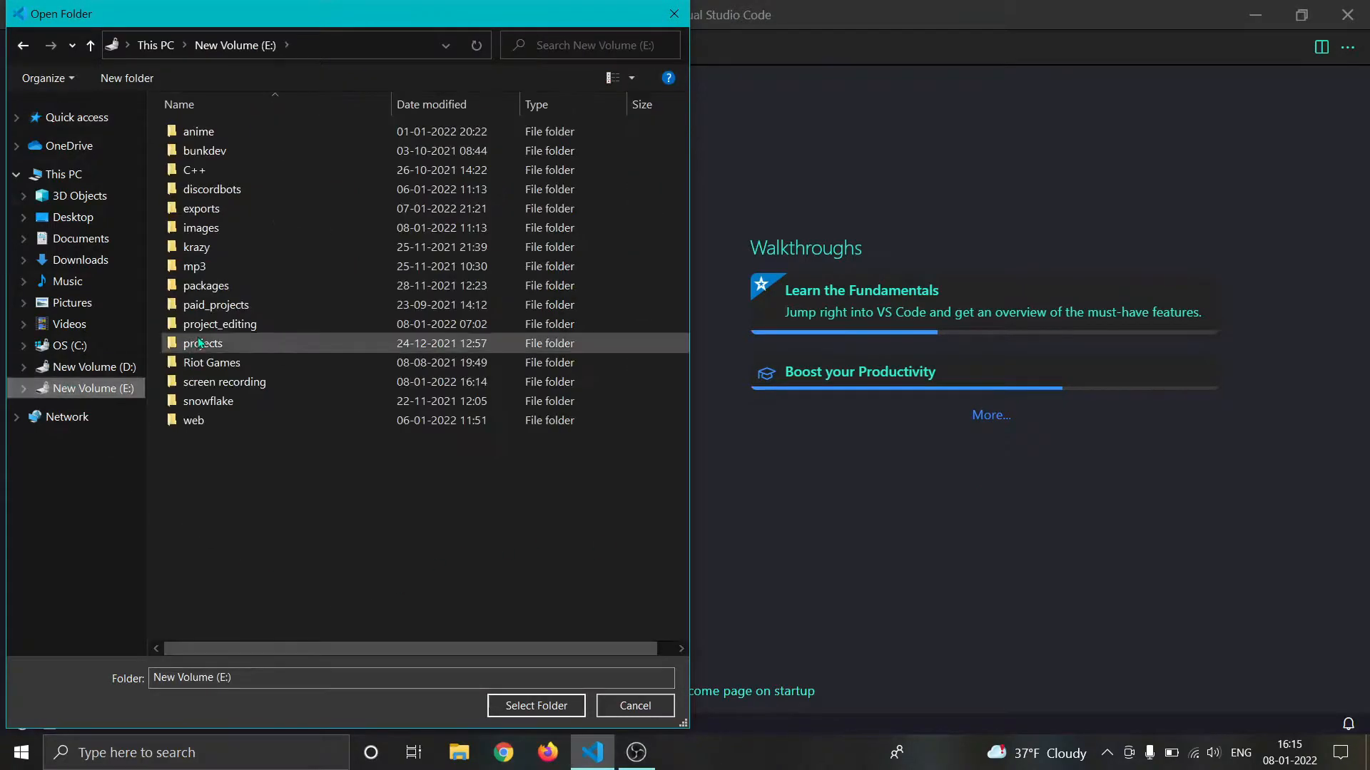
pyautogui.doubleClick(211, 188)
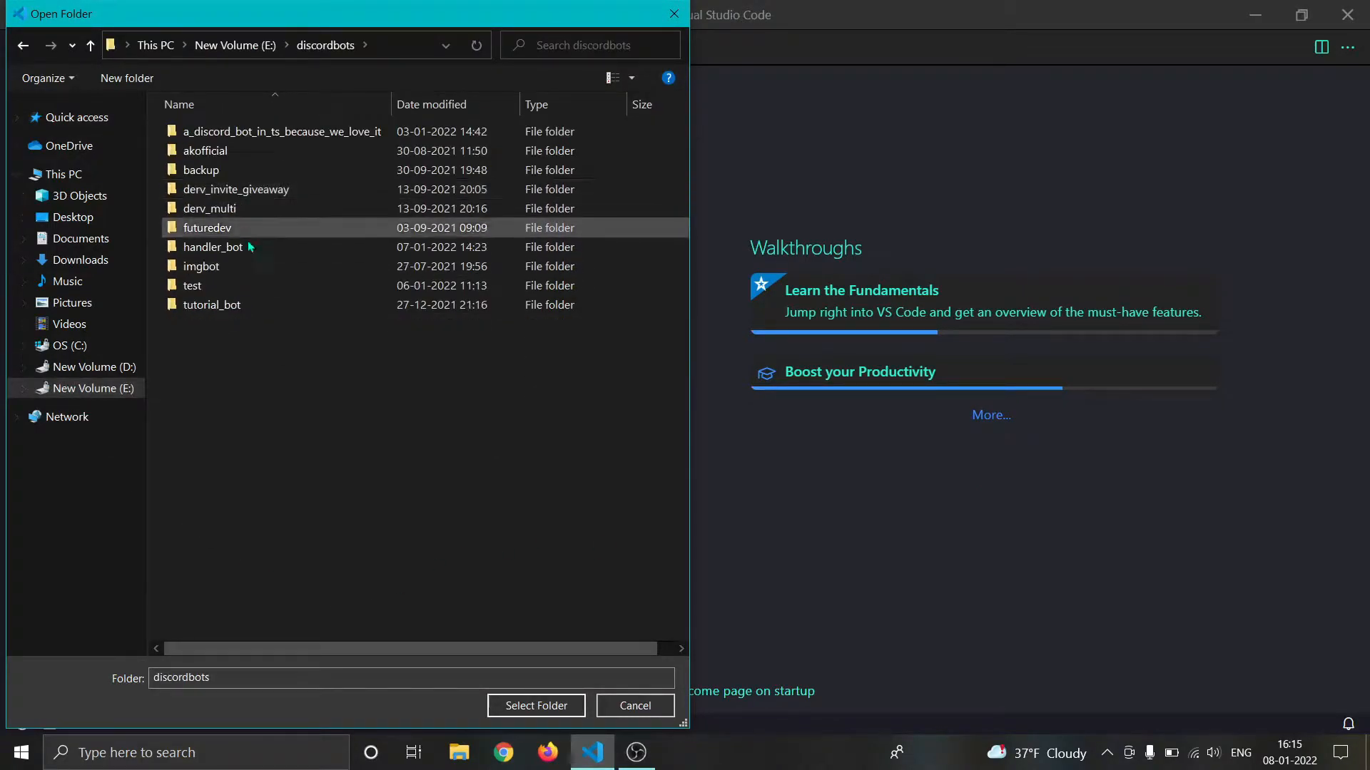
pyautogui.click(191, 285)
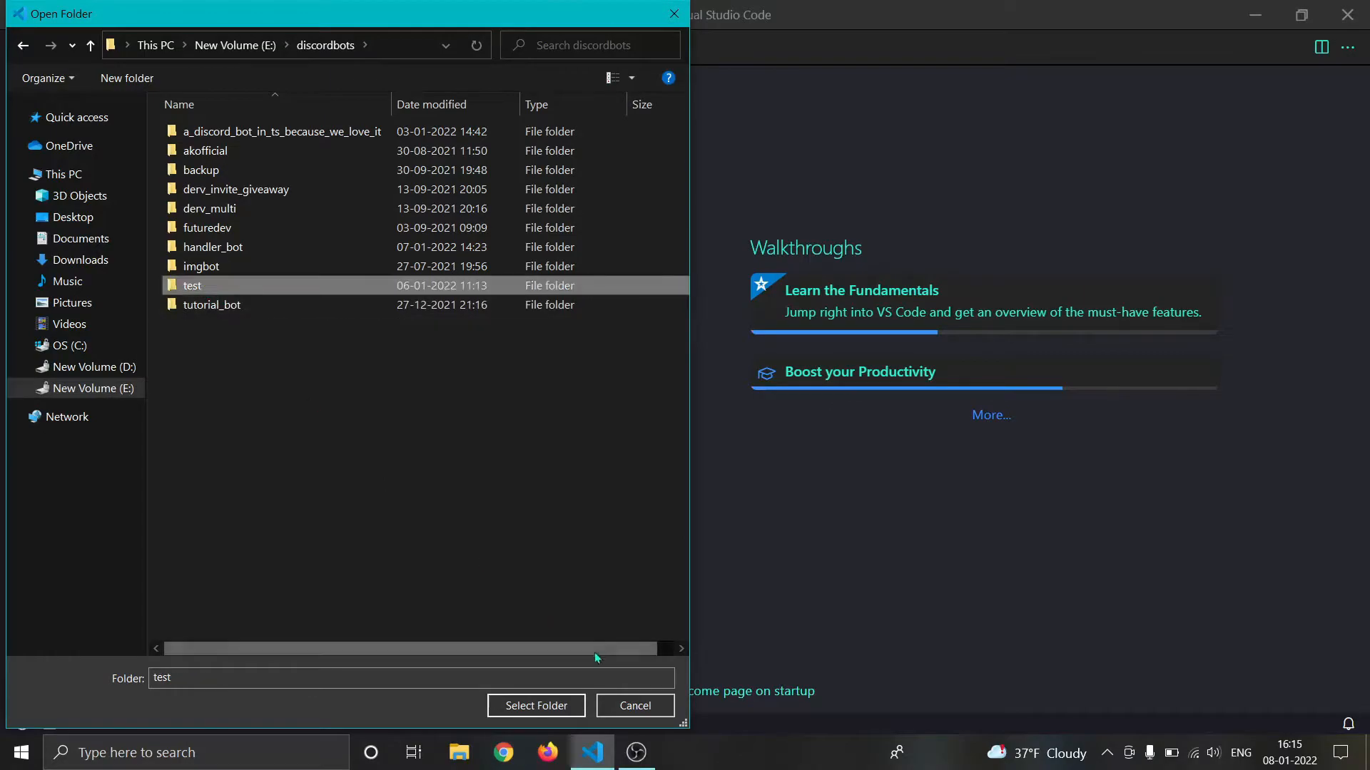
pyautogui.click(535, 705)
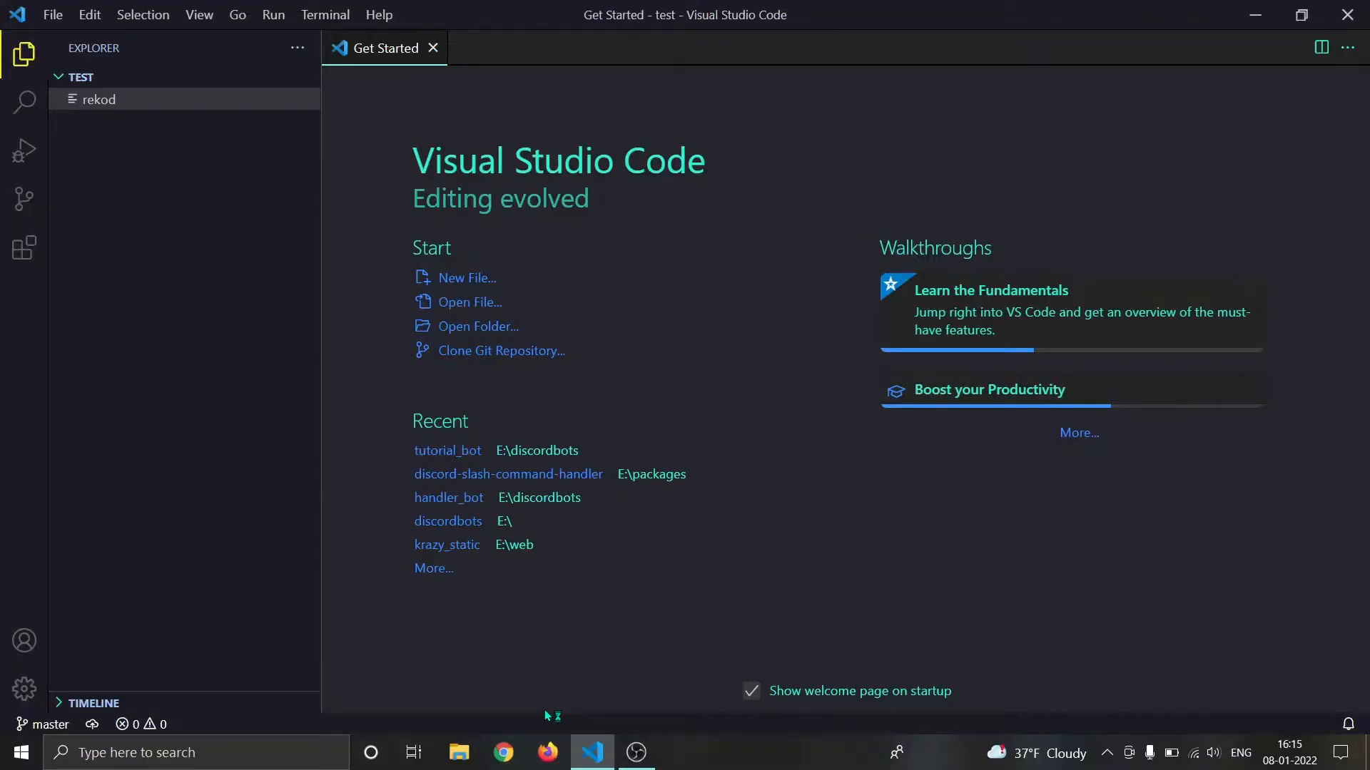
pyautogui.click(470, 301)
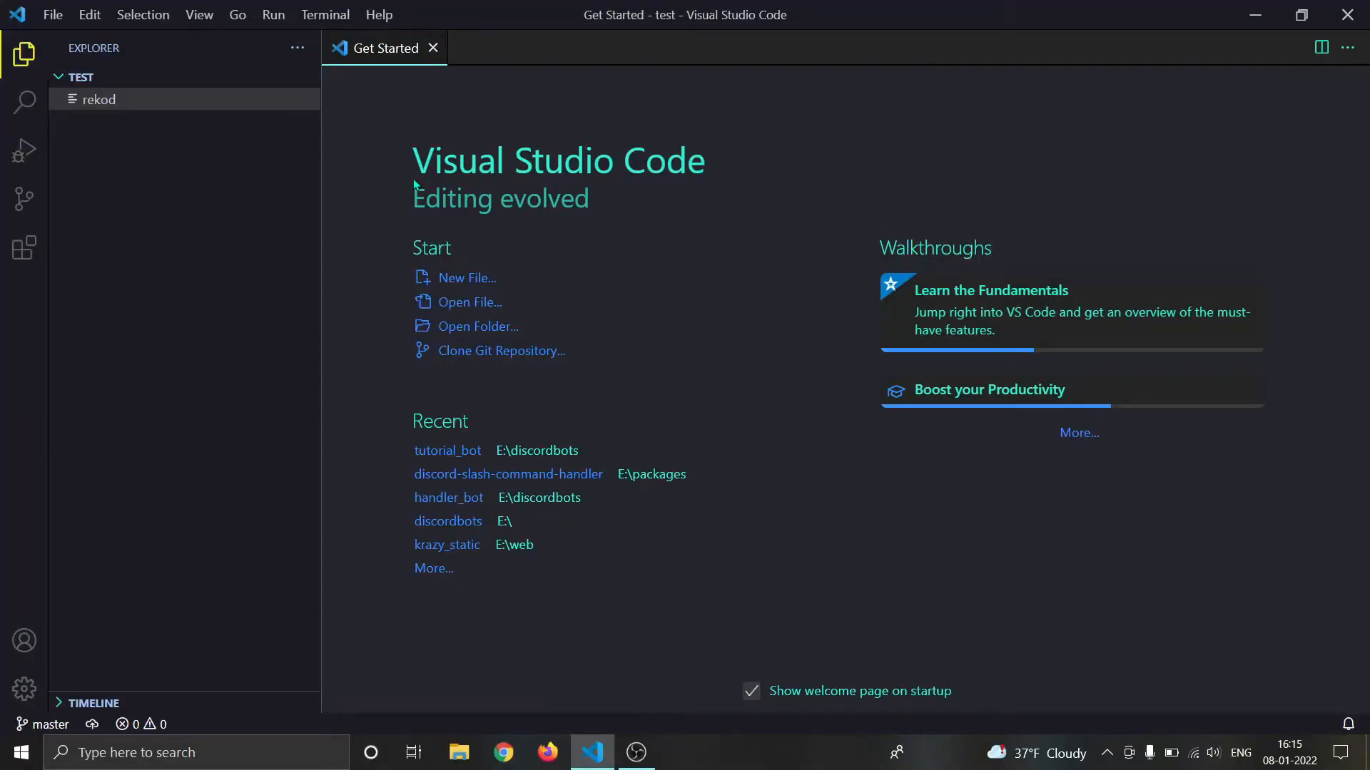
pyautogui.write('hbkjnakjsanad')
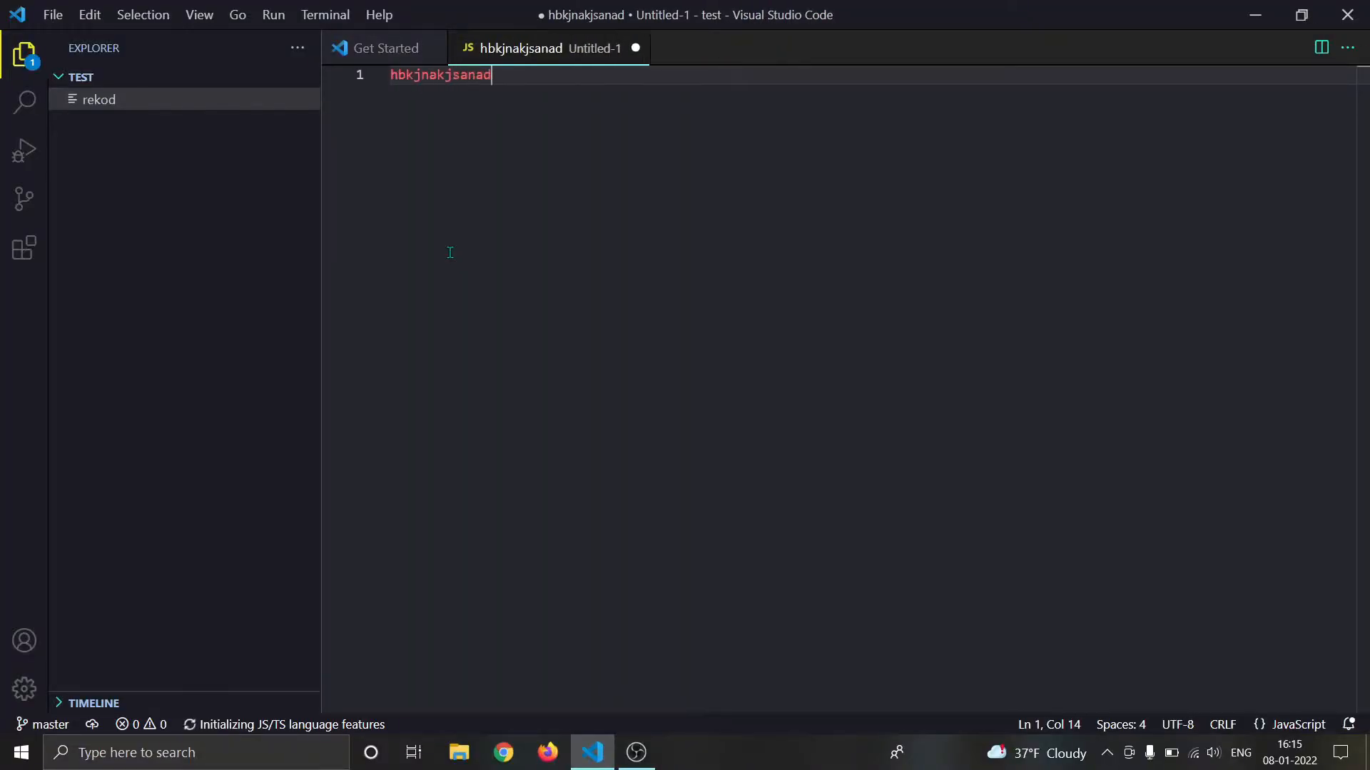
pyautogui.press('ctrl+s')
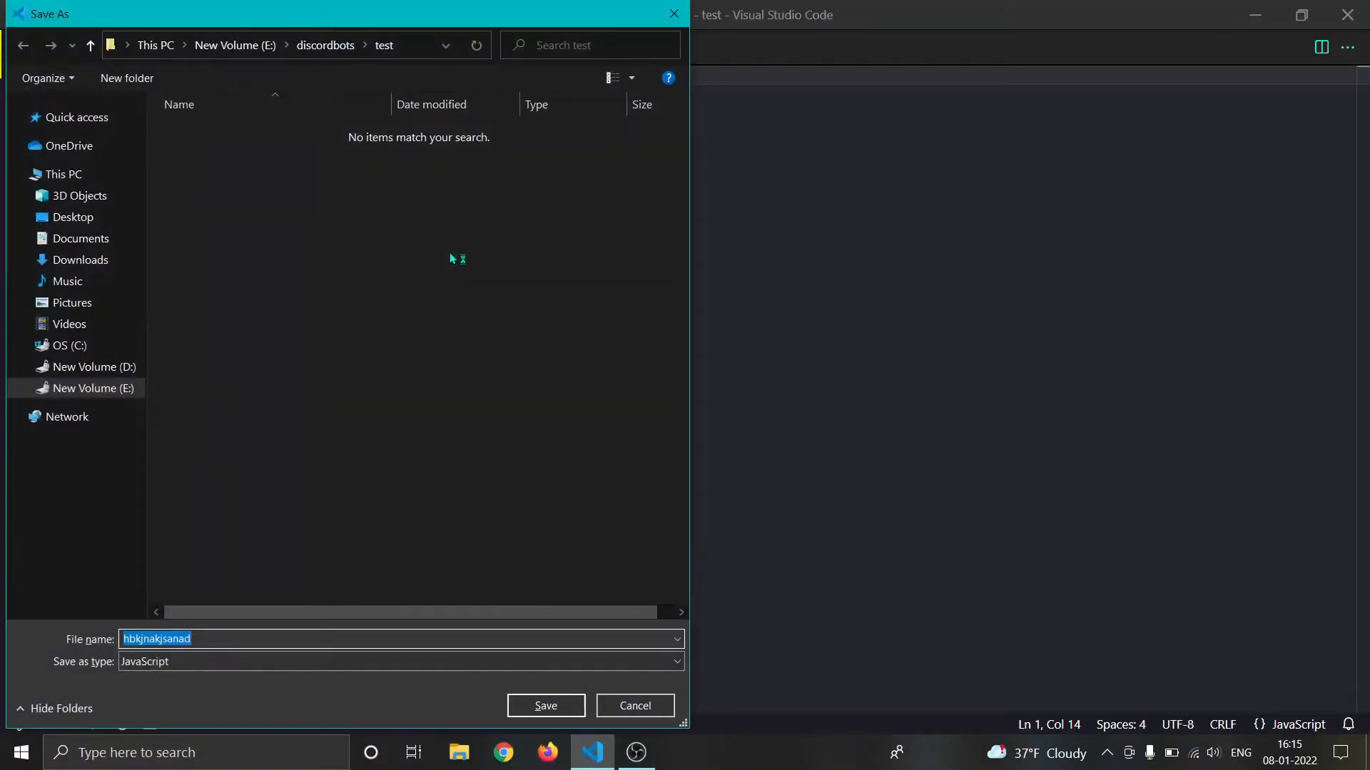
pyautogui.write('djlslkjsajld')
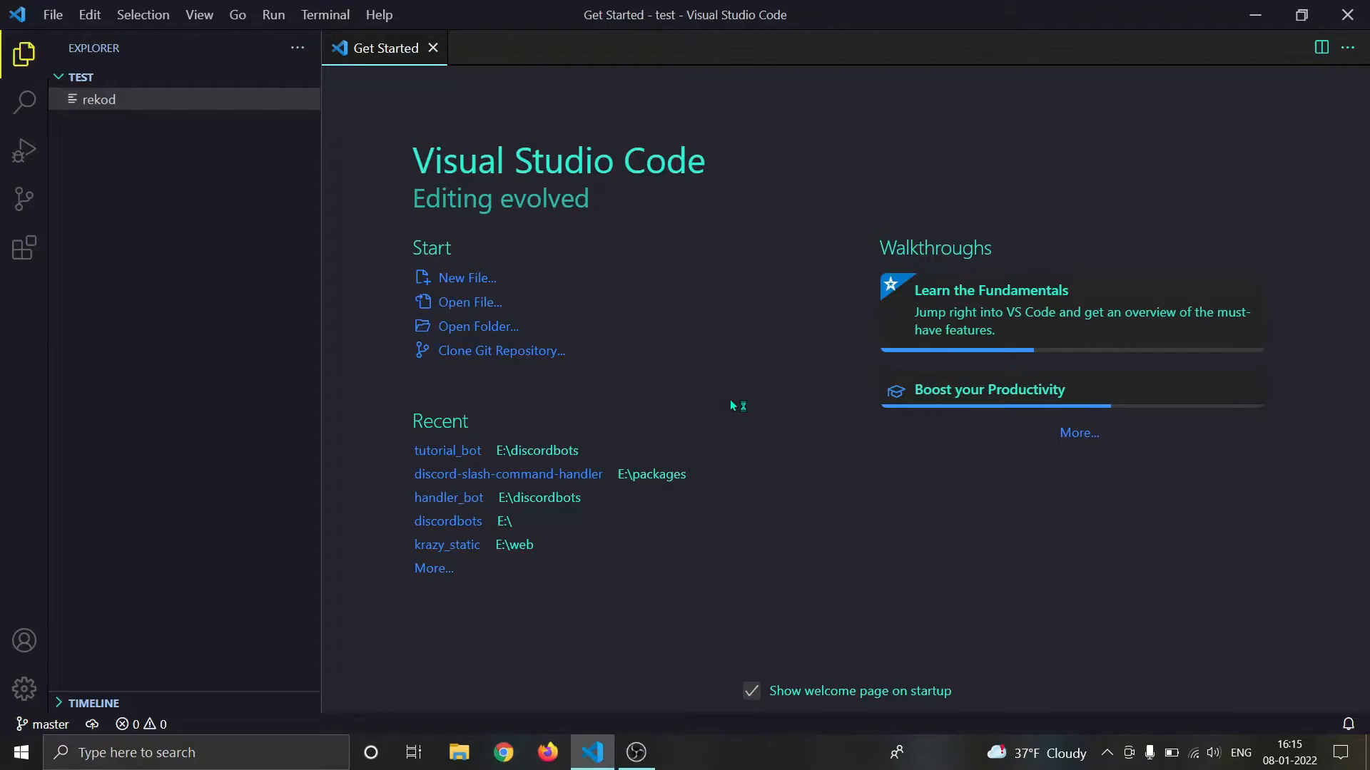
pyautogui.moveTo(732, 405)
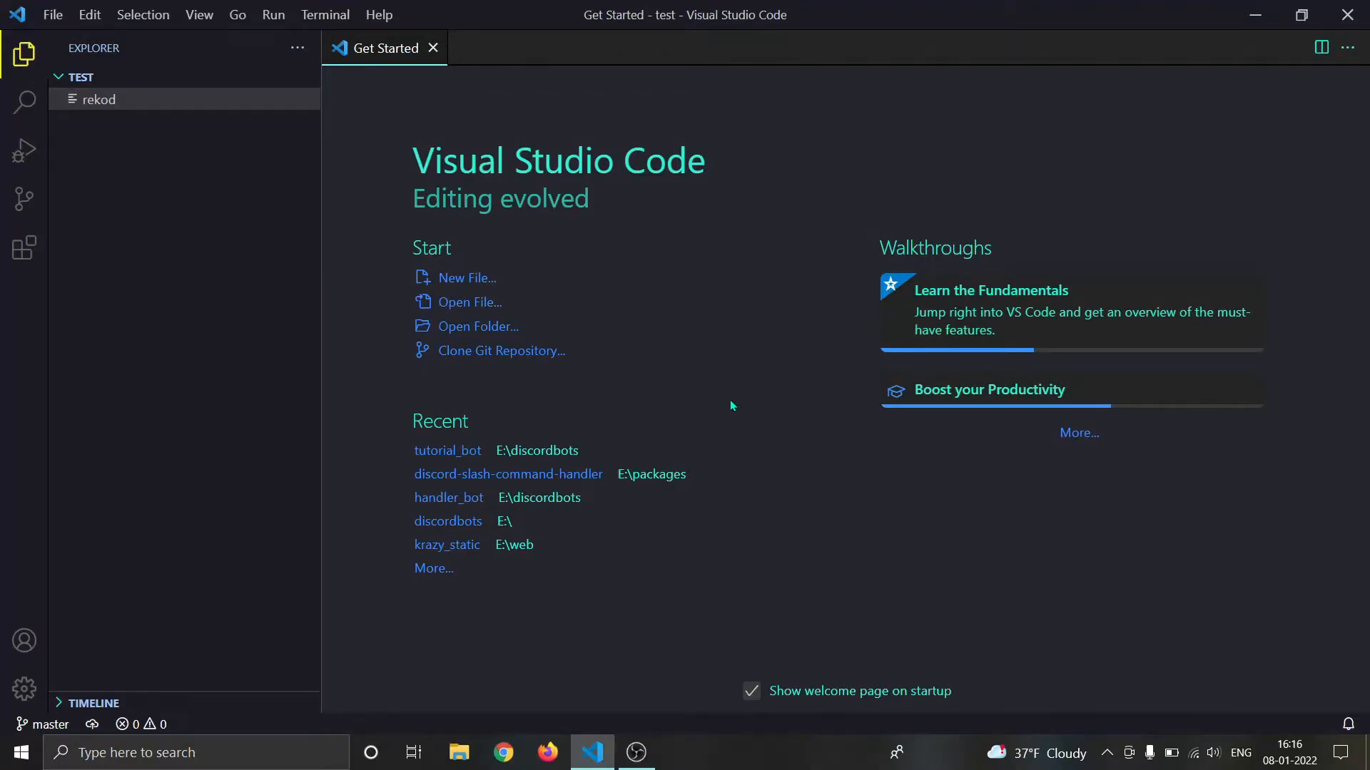
# Start a new PowerShell terminal in the test folder and type some characters into it.
pyautogui.click(324, 15)
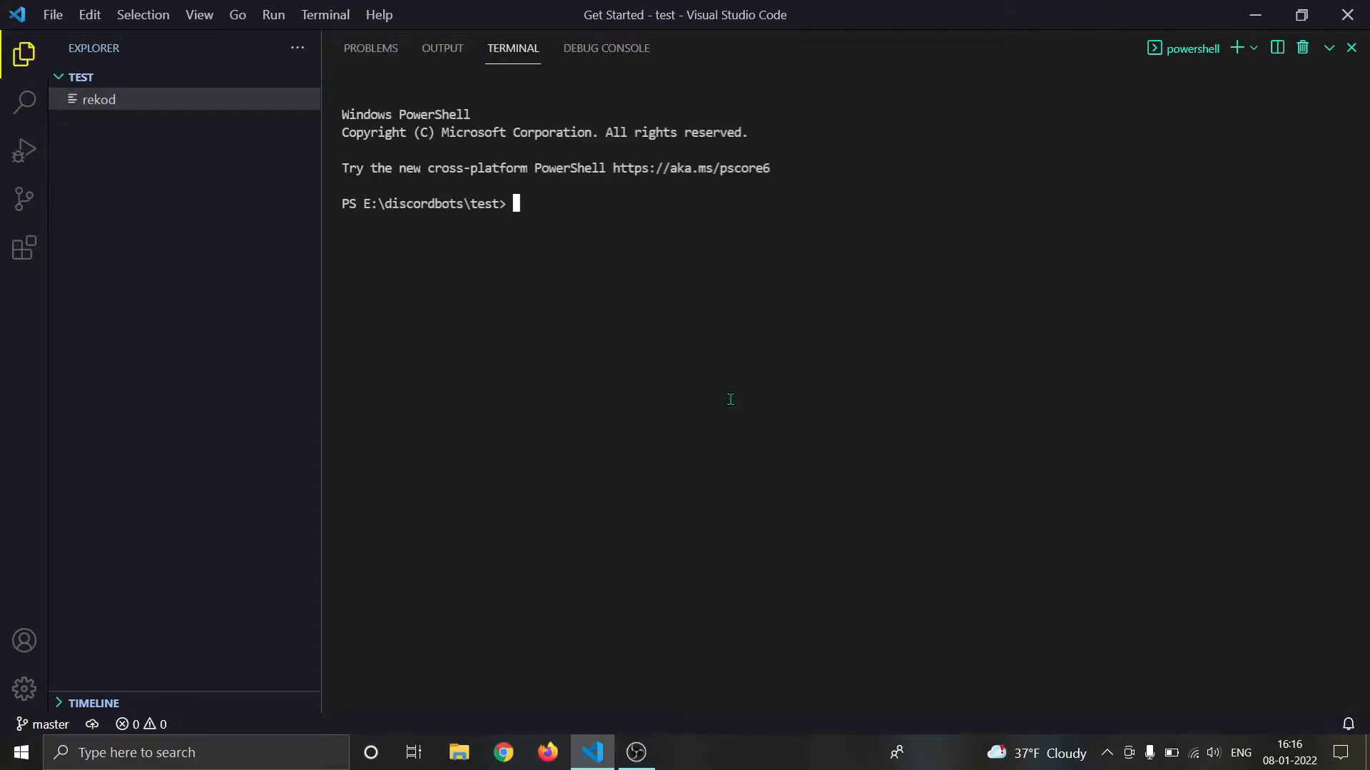
pyautogui.write('9pjri3ojopwe')
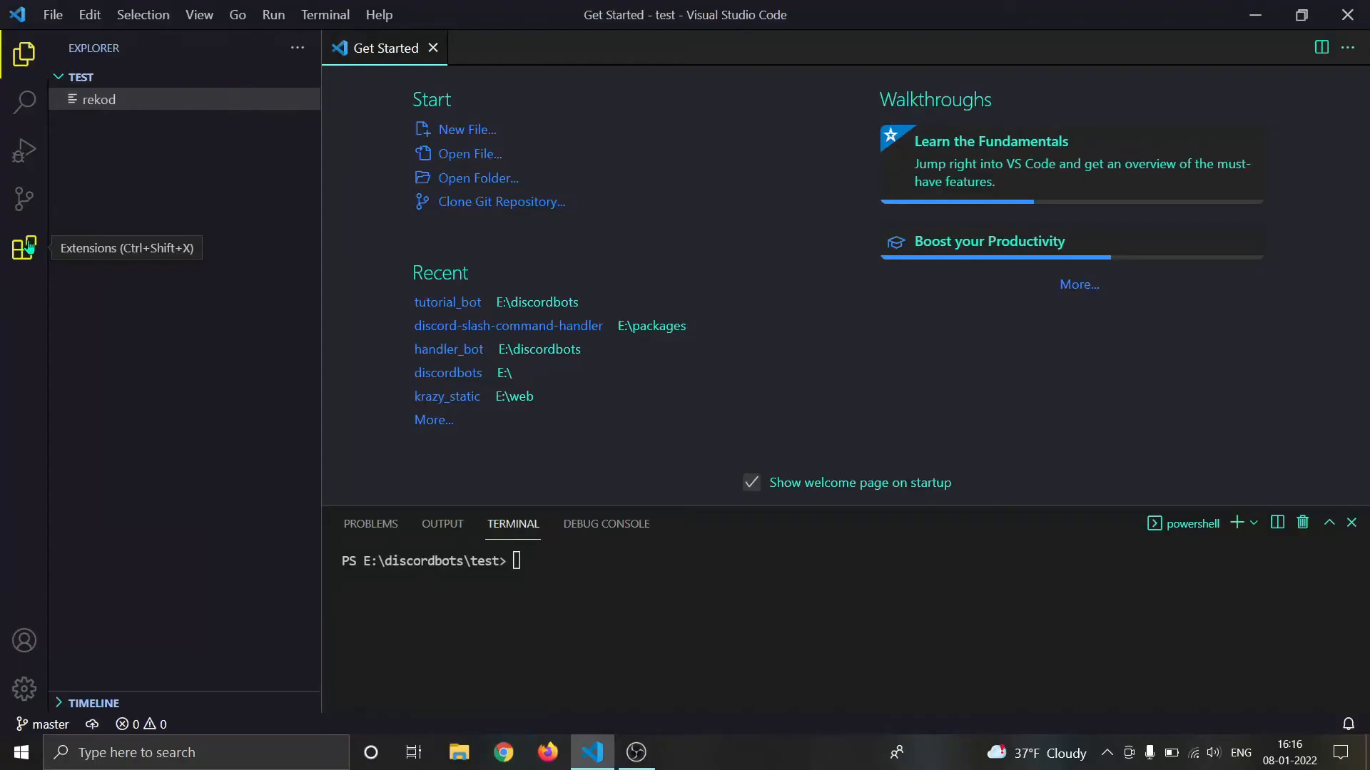
# Show the Extensions view and search the marketplace for 'dark teme'.
pyautogui.click(24, 247)
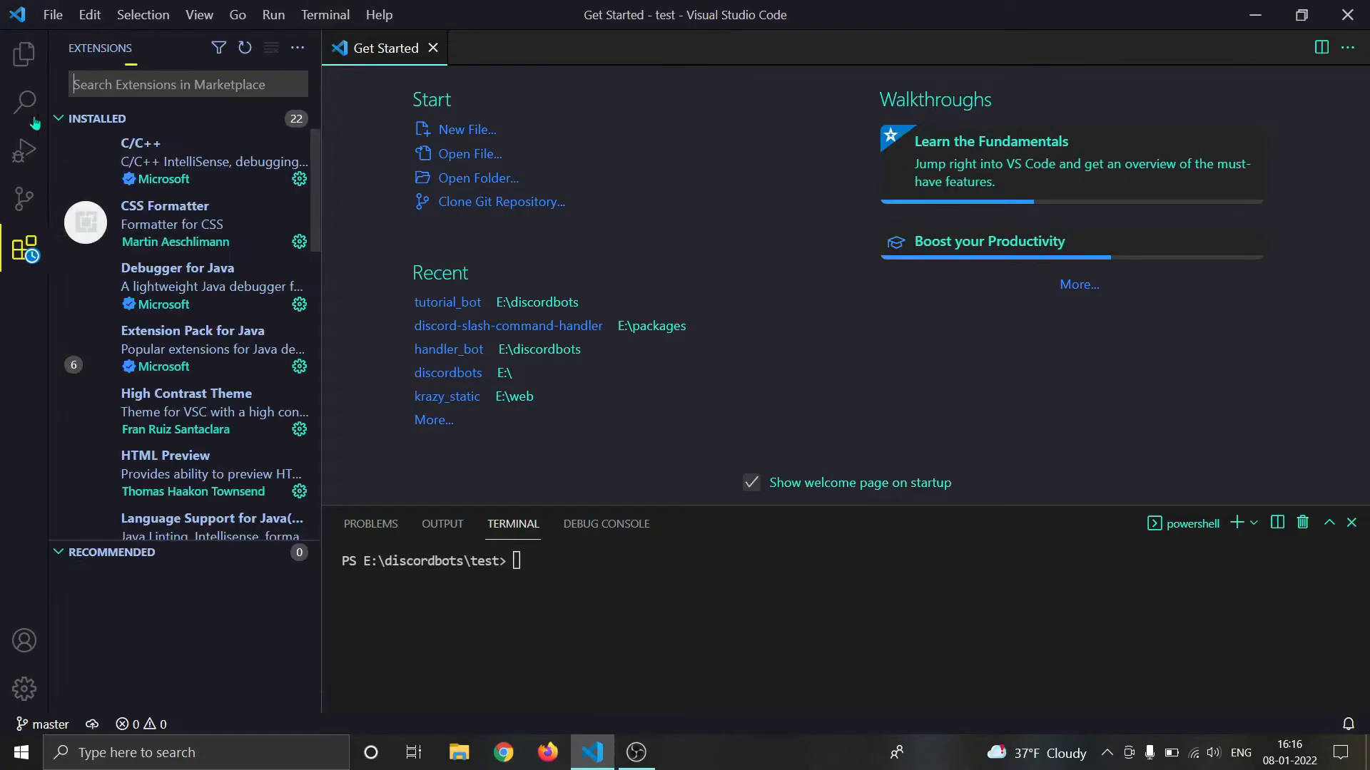
pyautogui.write('dark teme')
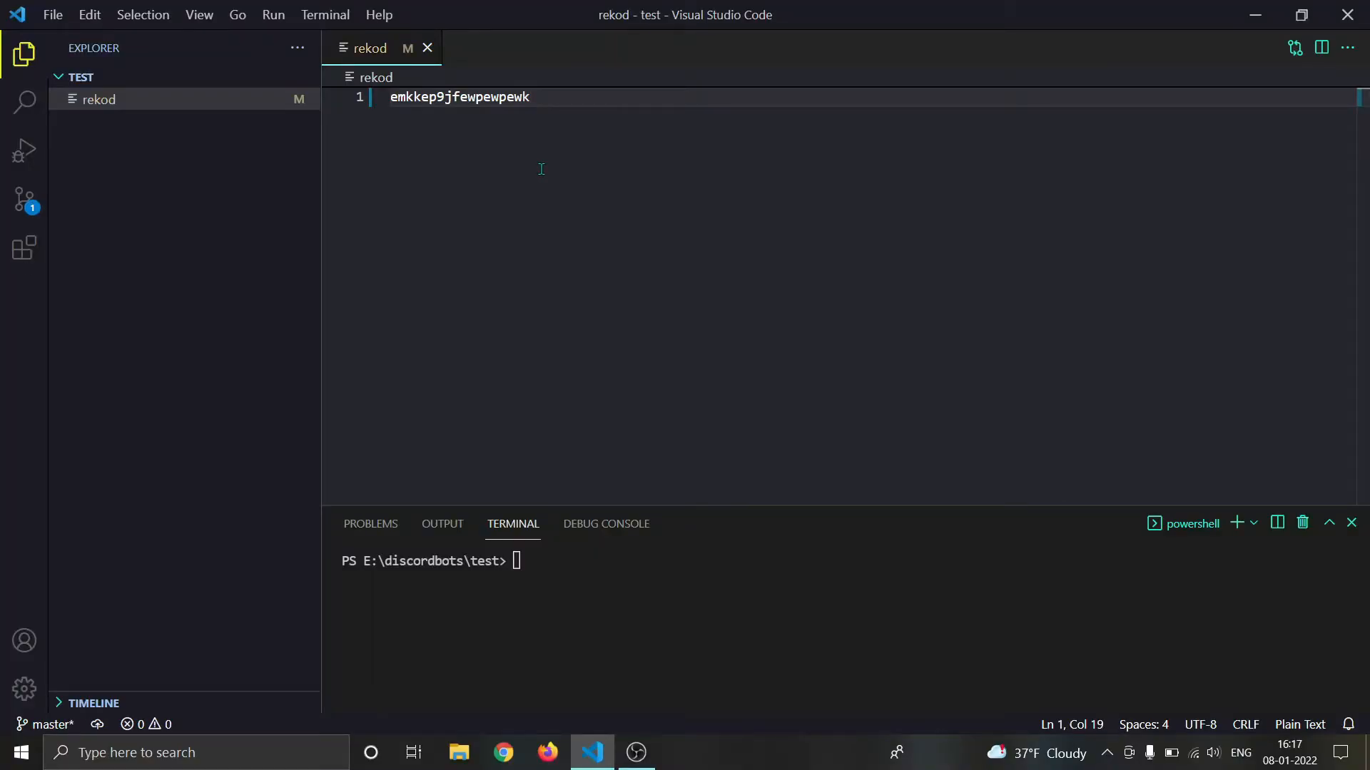
# Hide the Explorer sidebar and type 'hello' on a new line in rekod.
pyautogui.click(24, 54)
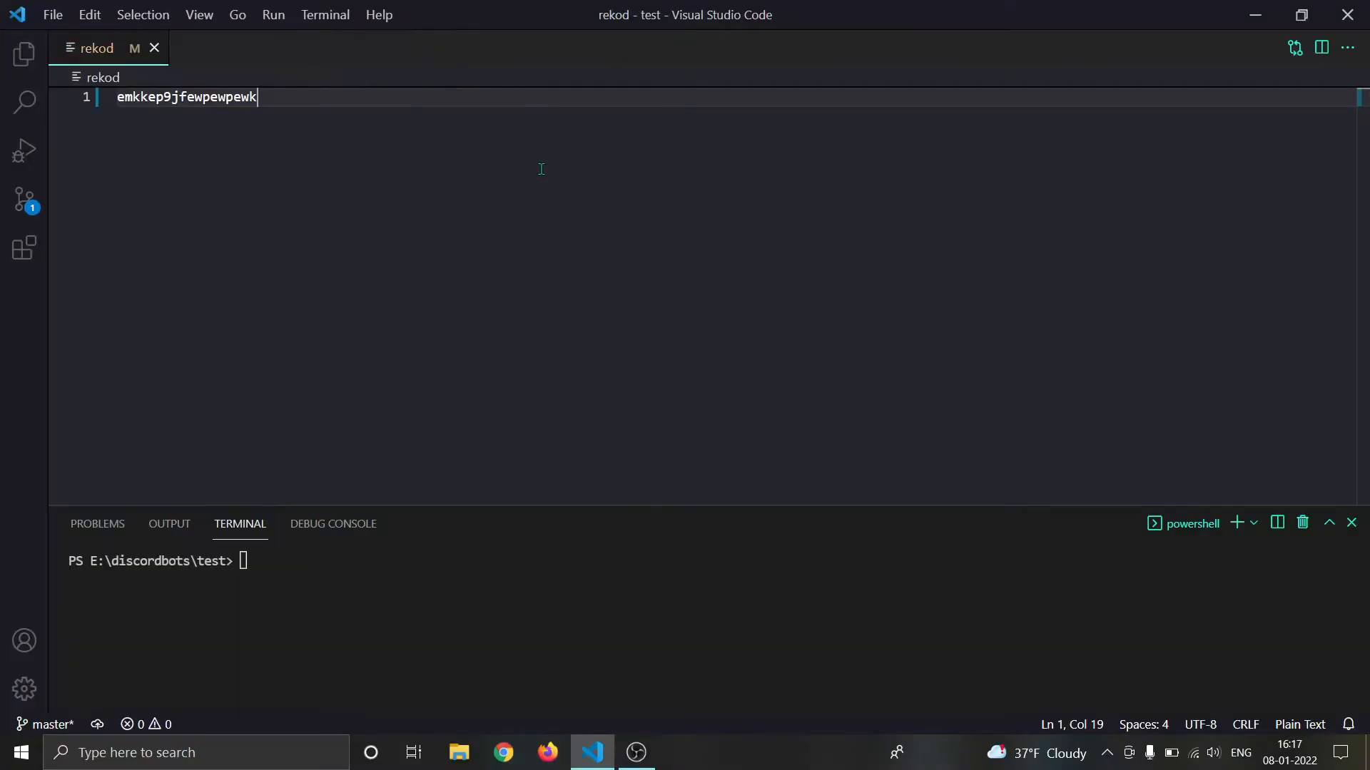
pyautogui.moveTo(379, 207)
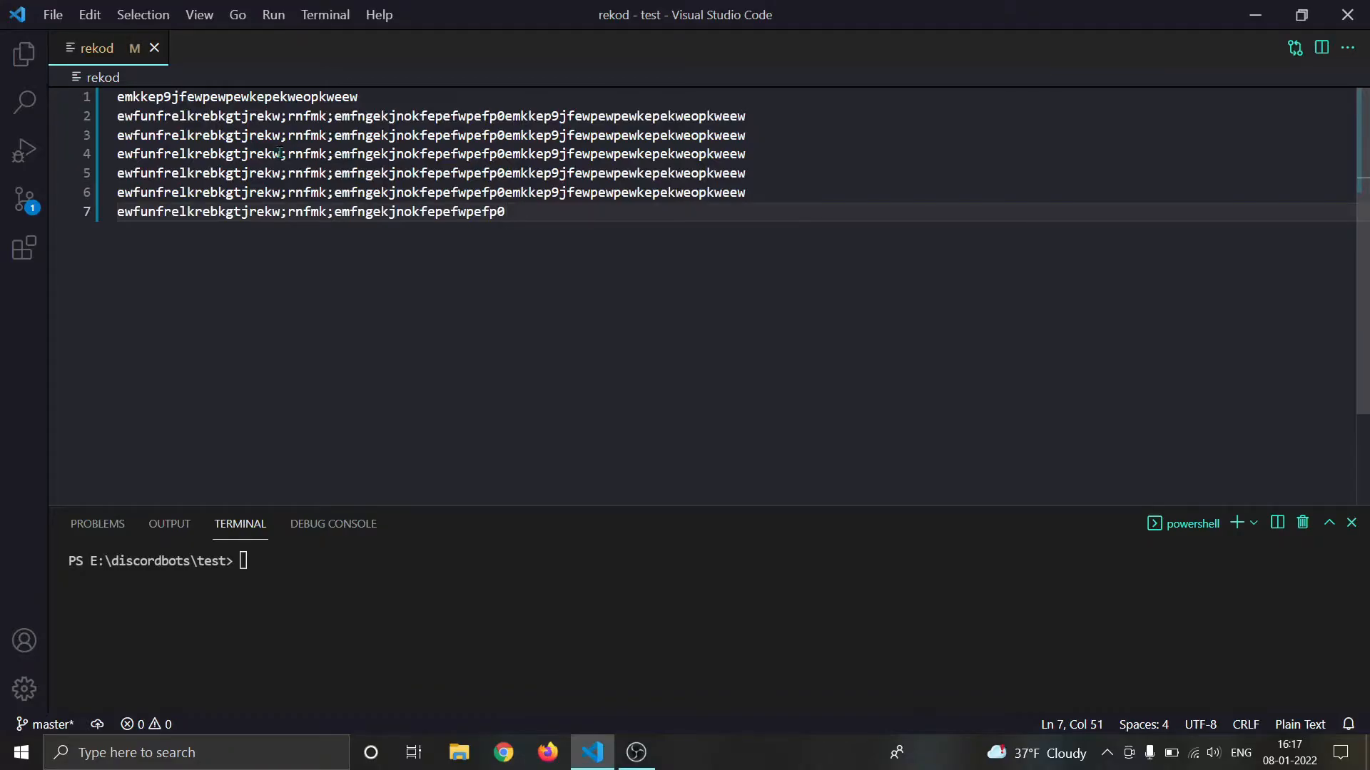
pyautogui.write('hello')
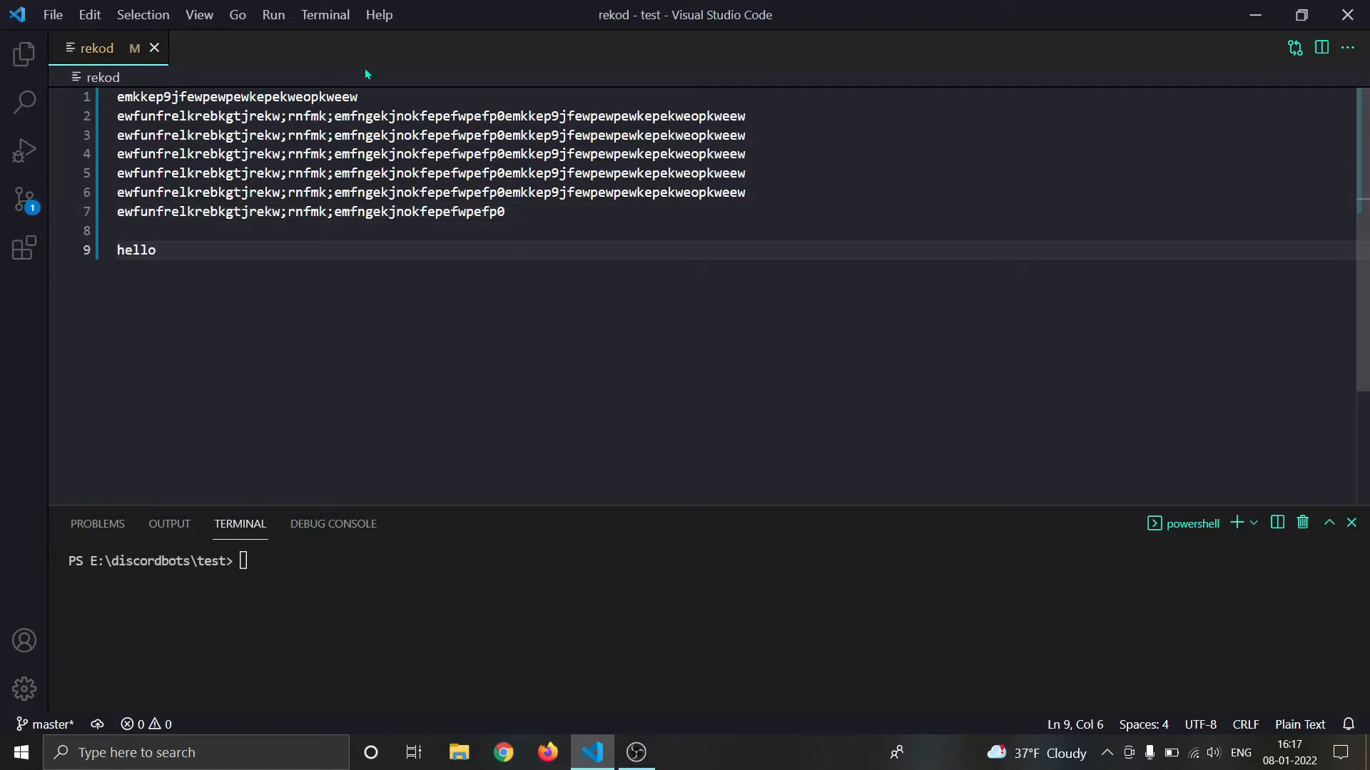
# Search for 'hello' with Ctrl+F and add the lines 'helloewwenjjlked' and 'b hellO' to rekod.
pyautogui.press('Ctrl+f')
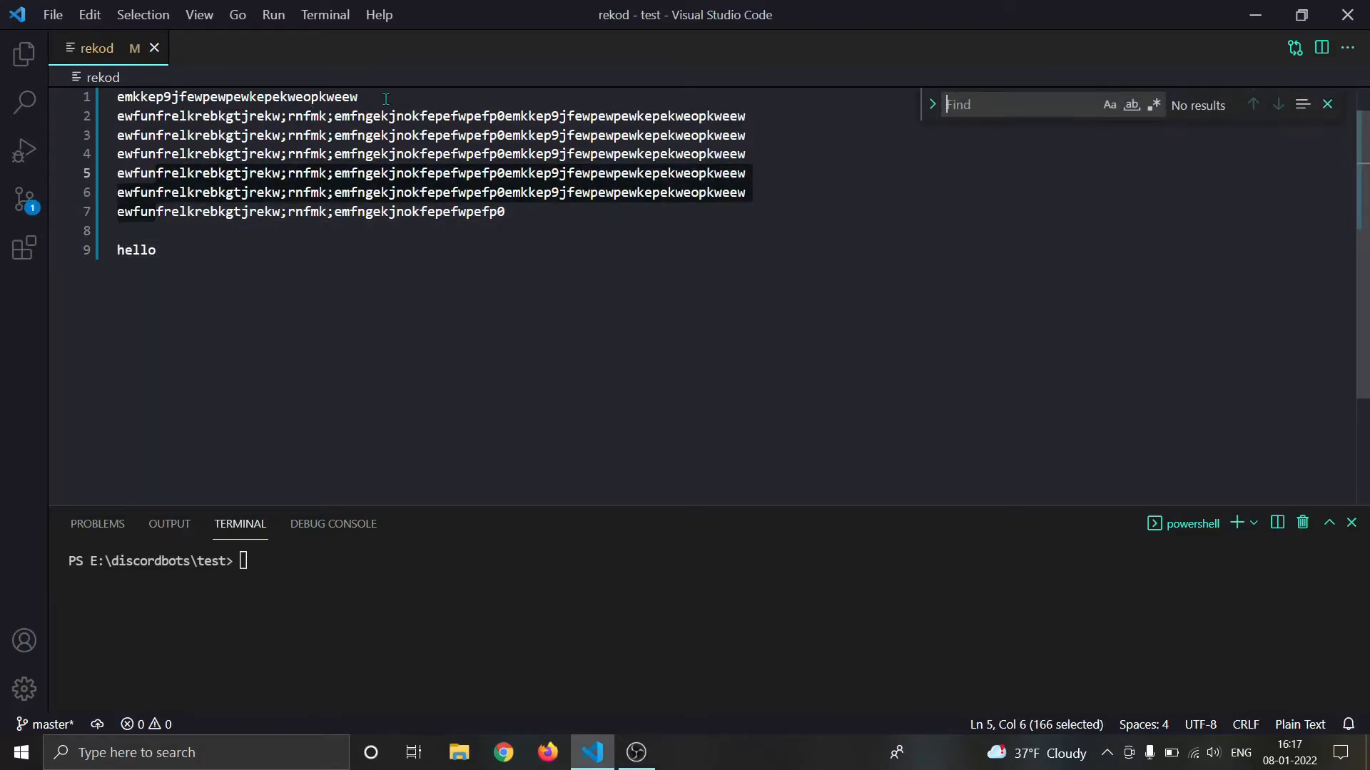
pyautogui.write('hello')
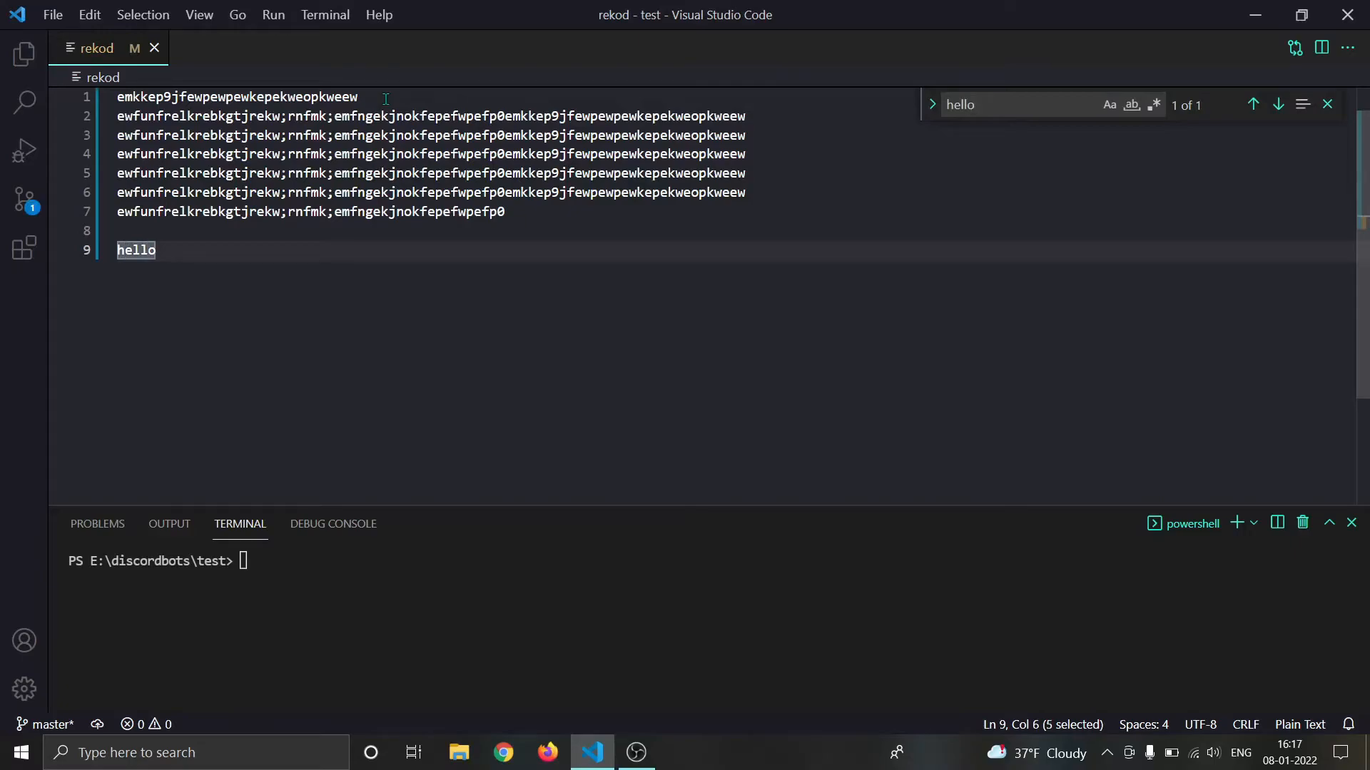
pyautogui.write('ewwenjjlked')
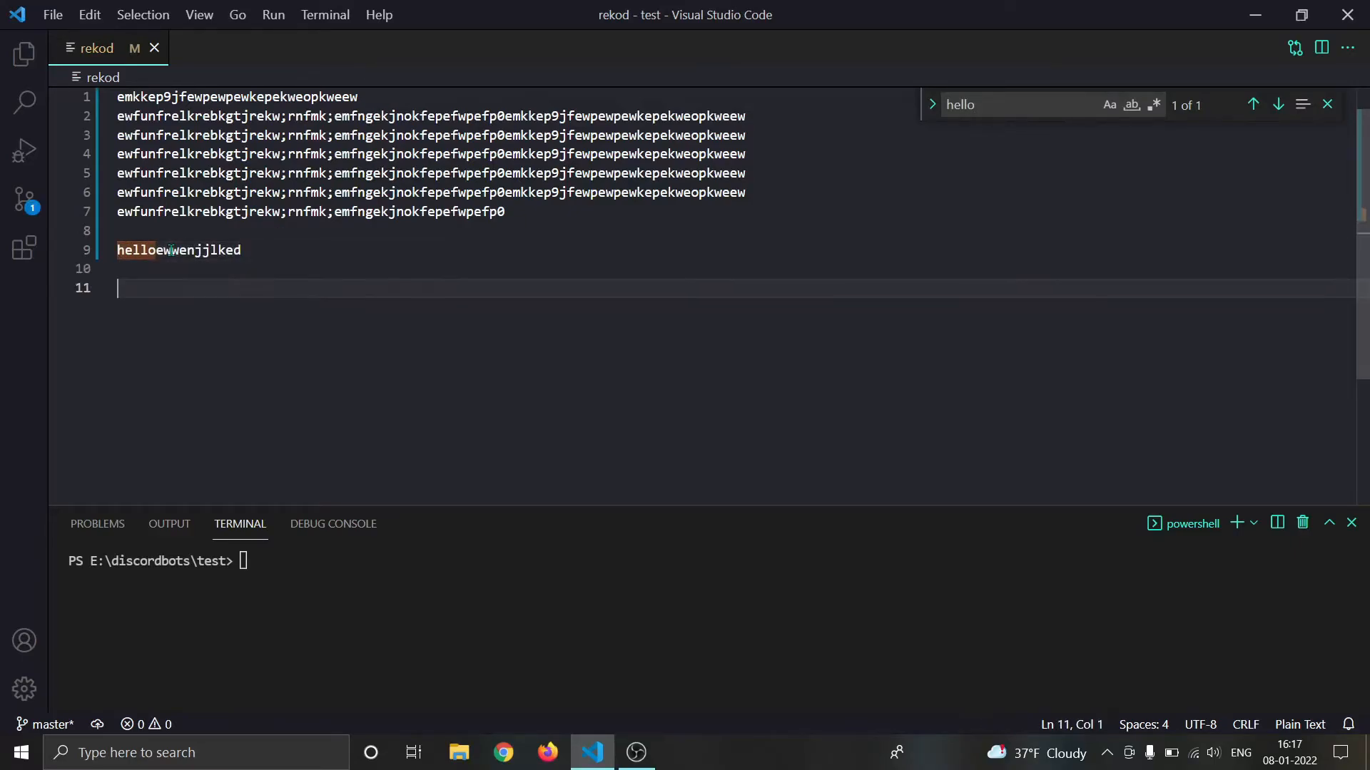
pyautogui.write('b hello')
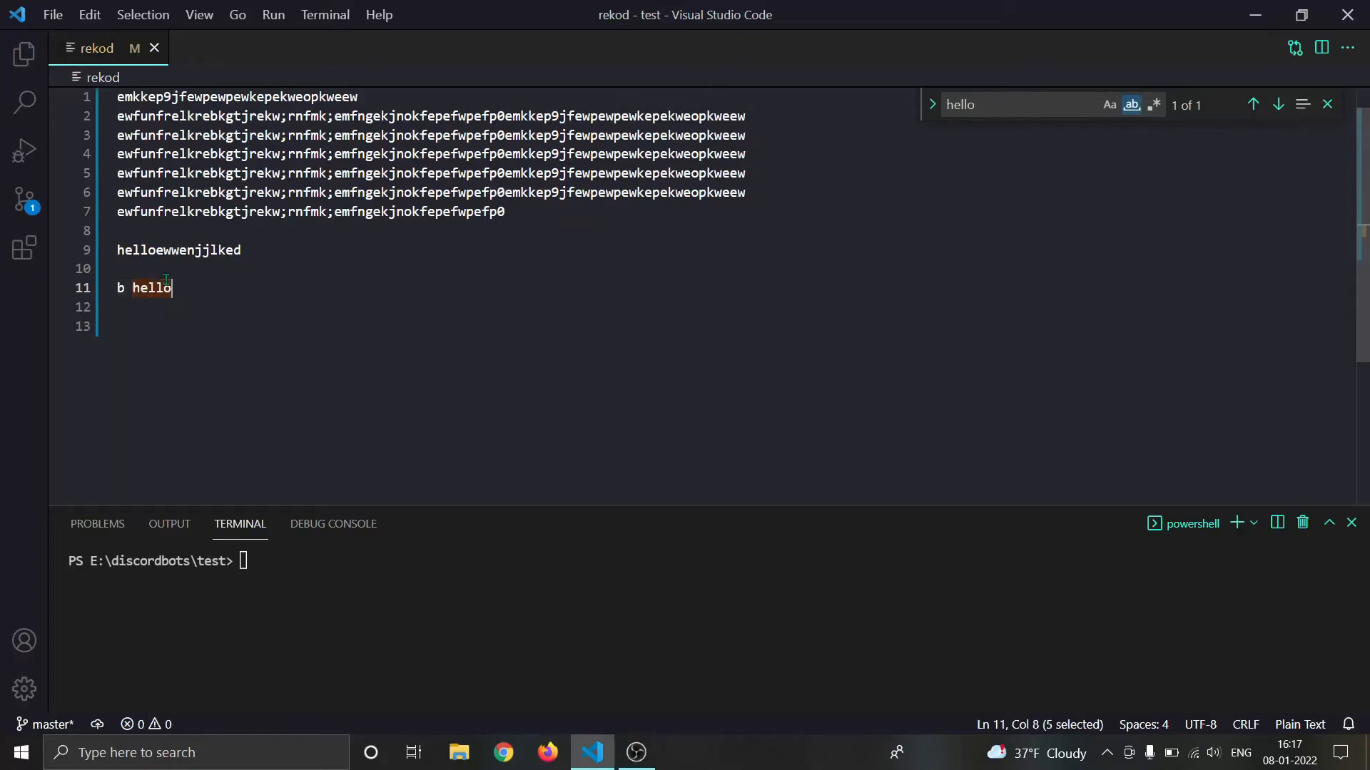
pyautogui.press('Backspace')
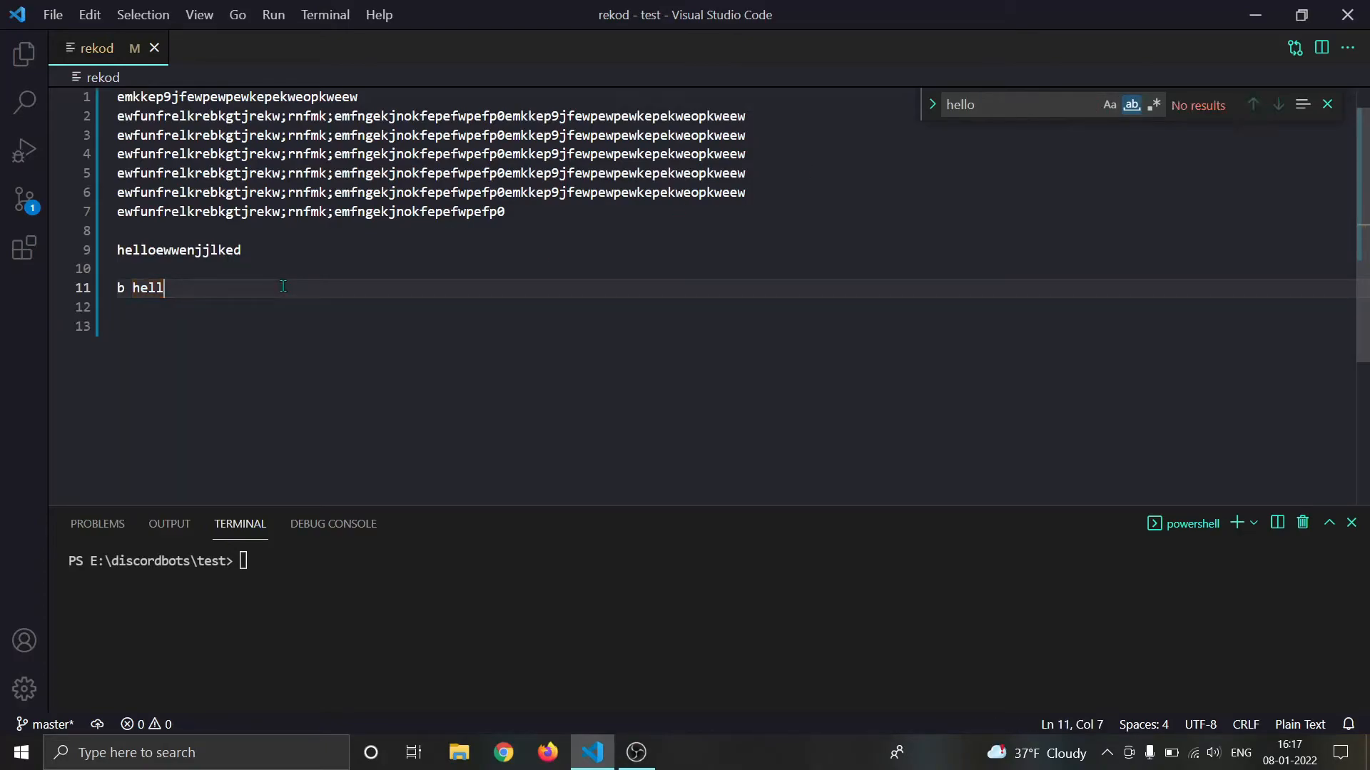
pyautogui.write('o')
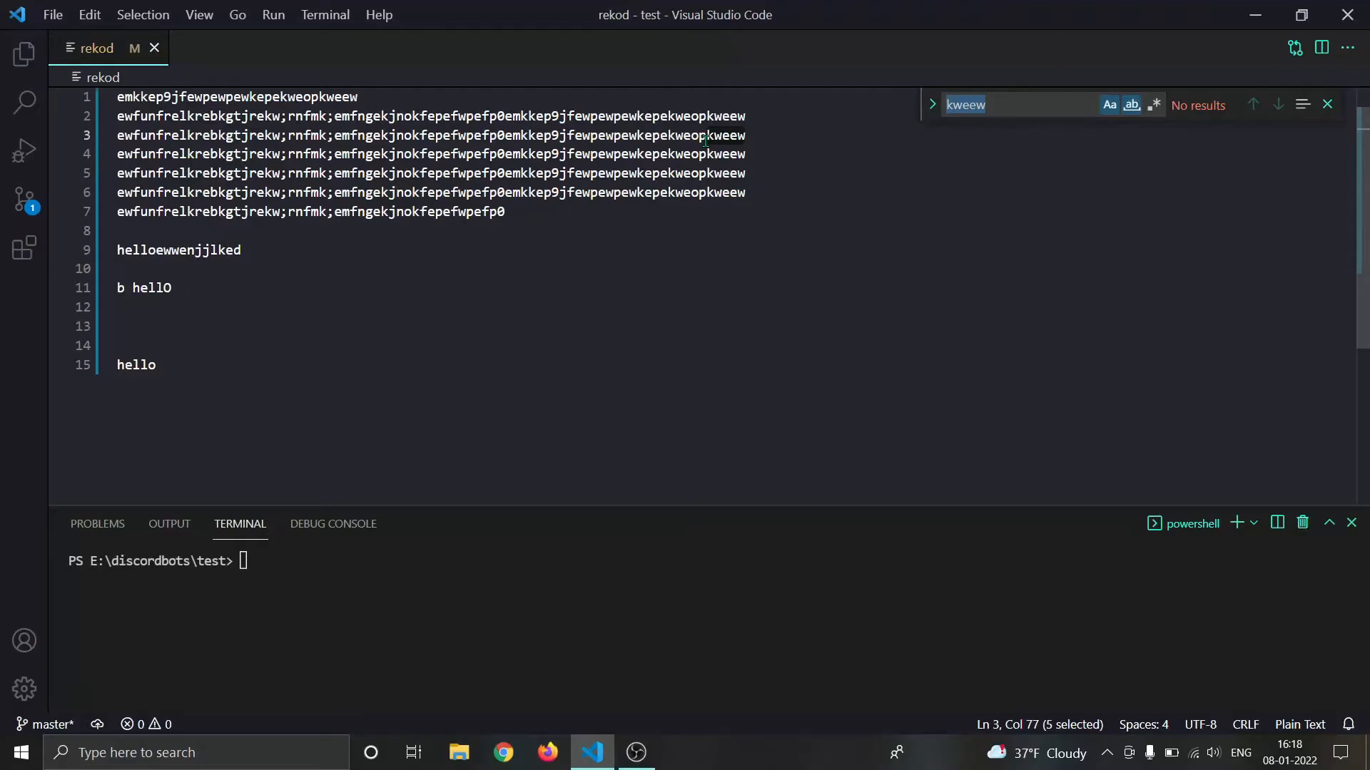
# Turn off Match Whole Word and replace three 'kweew' matches with 'lol'.
pyautogui.click(931, 120)
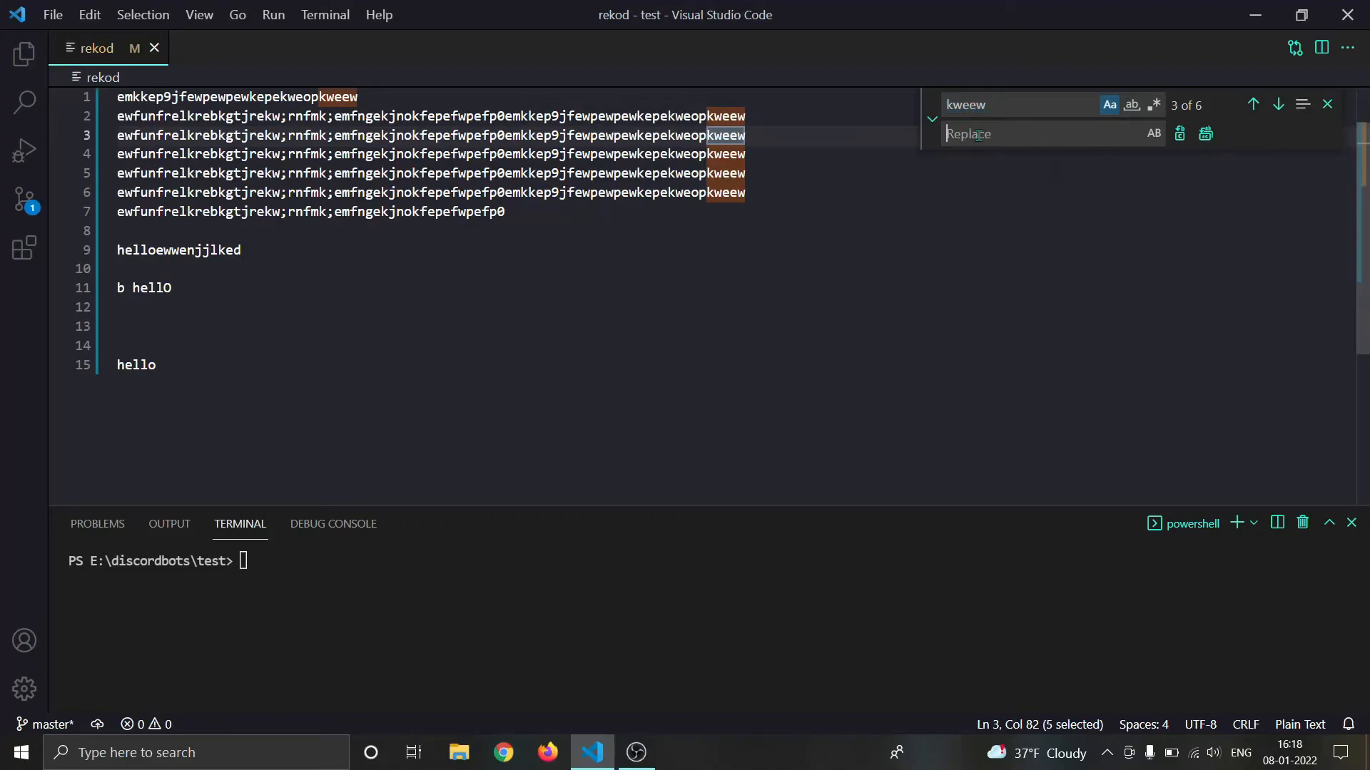
pyautogui.click(1005, 134)
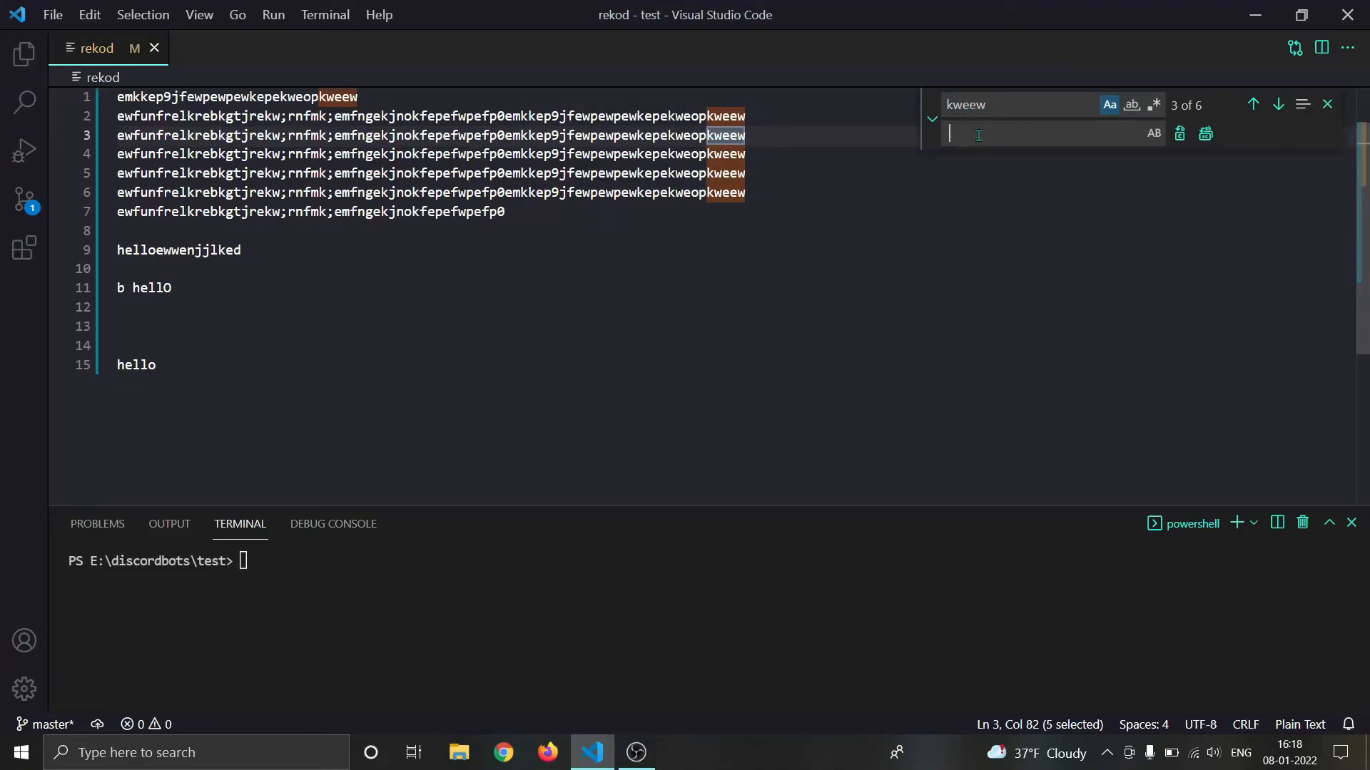
pyautogui.write('lol')
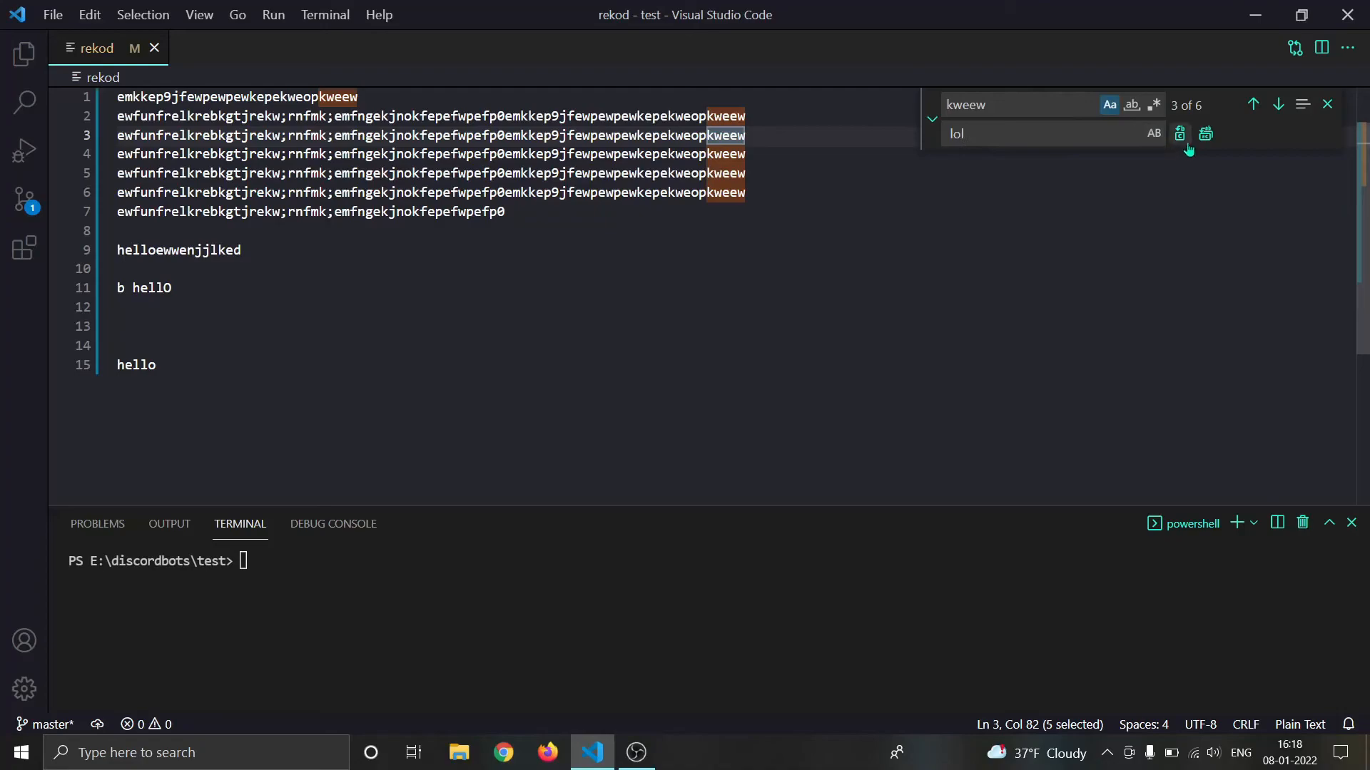
pyautogui.moveTo(1205, 134)
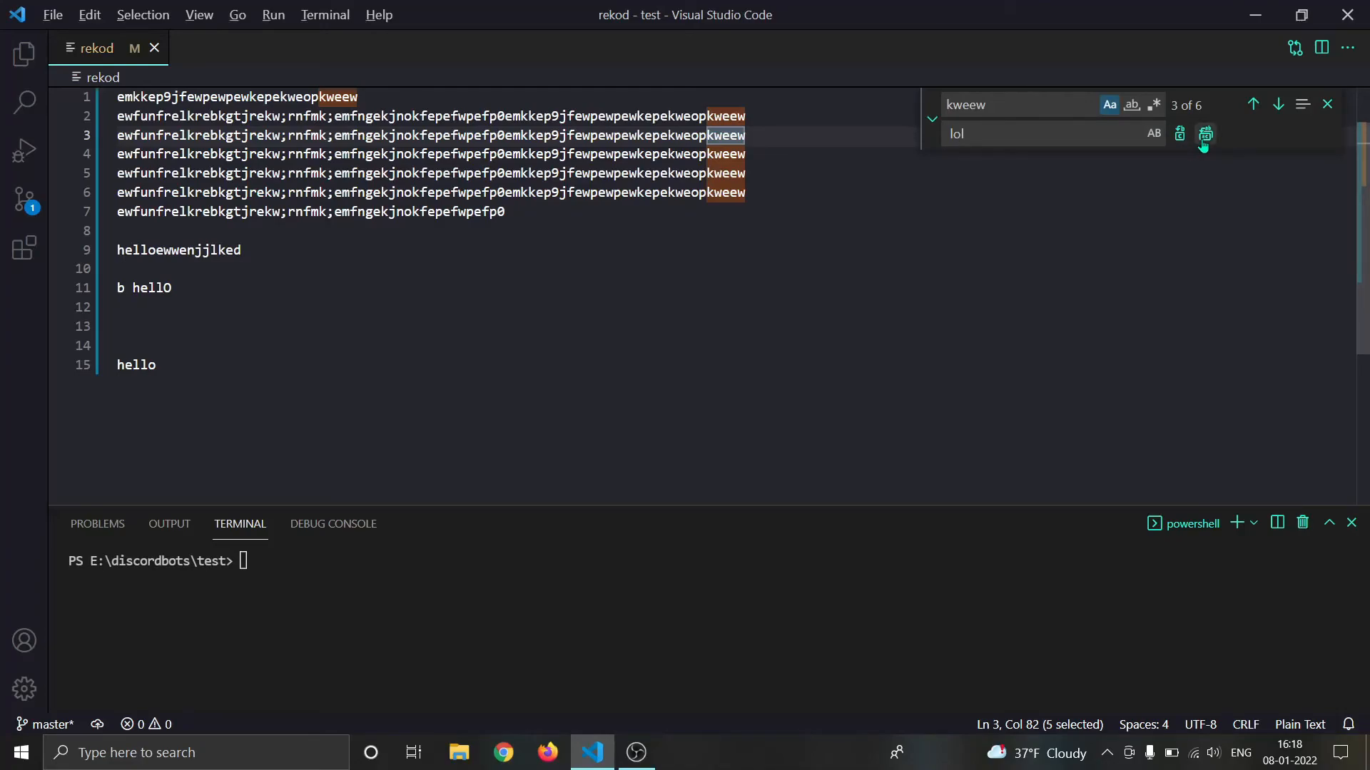
pyautogui.click(1206, 134)
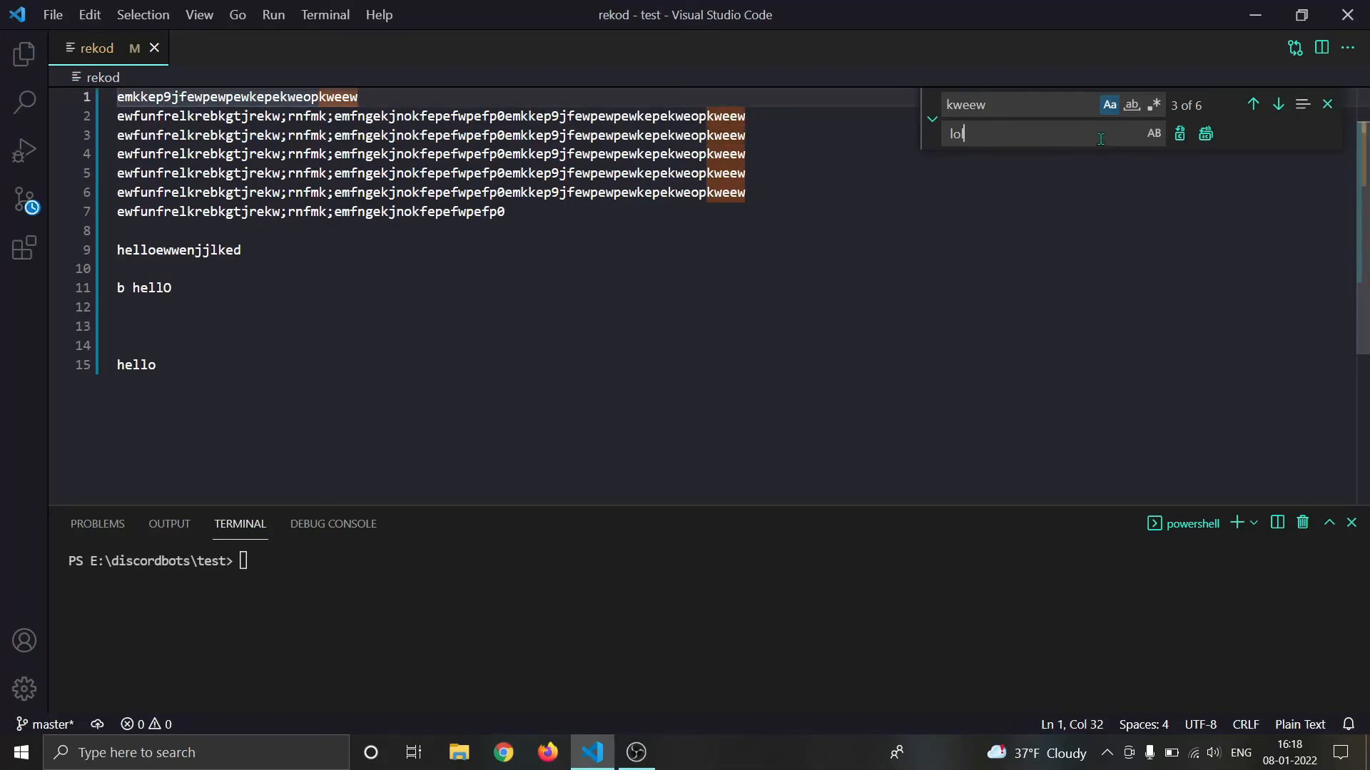
pyautogui.click(1179, 133)
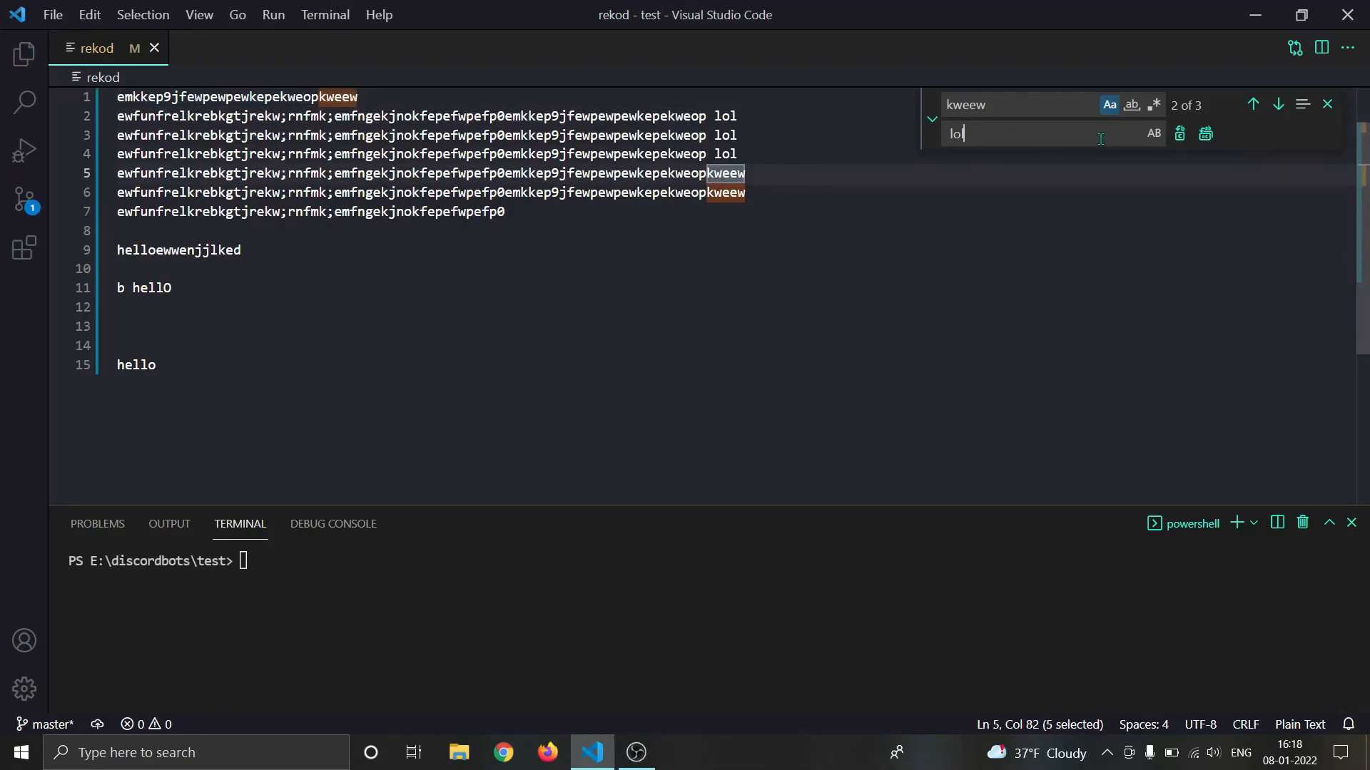